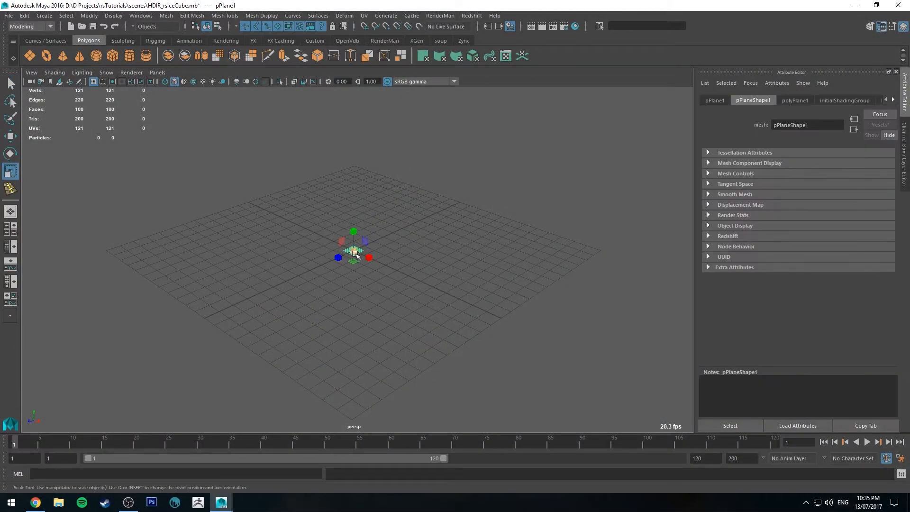
Step: Deselect the floor plane, then create a Redshift Dome Light and a Redshift Physical Light
click(316, 189)
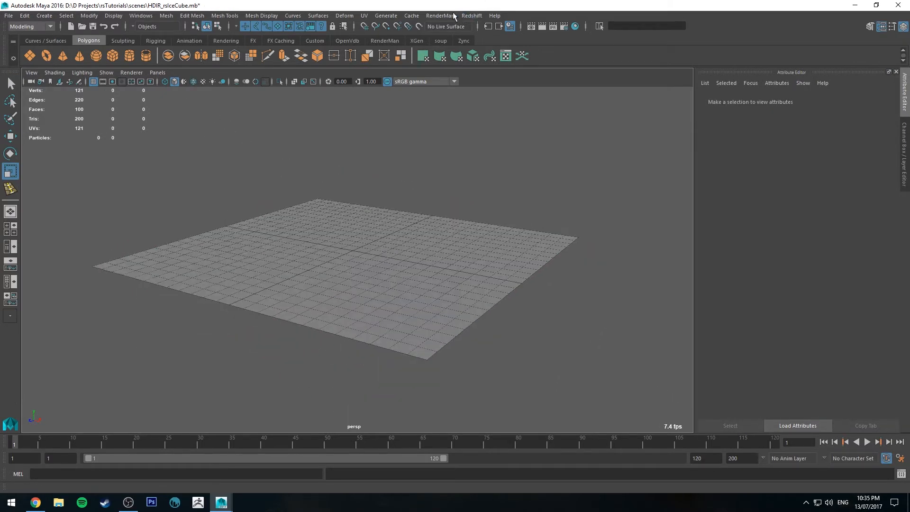
click(470, 15)
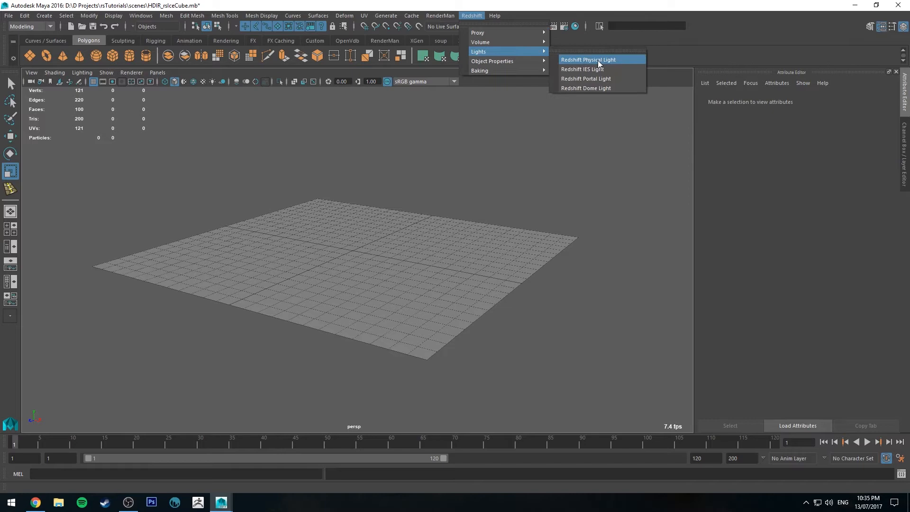
click(585, 87)
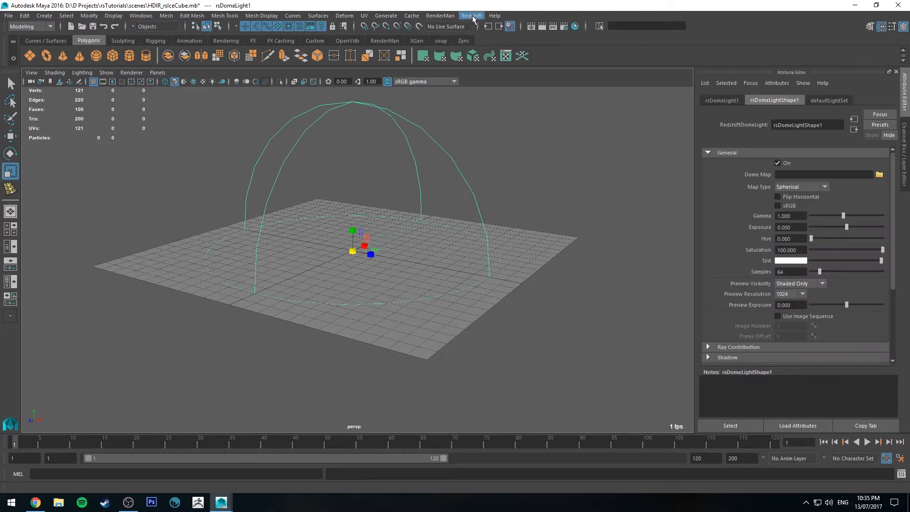
click(471, 15)
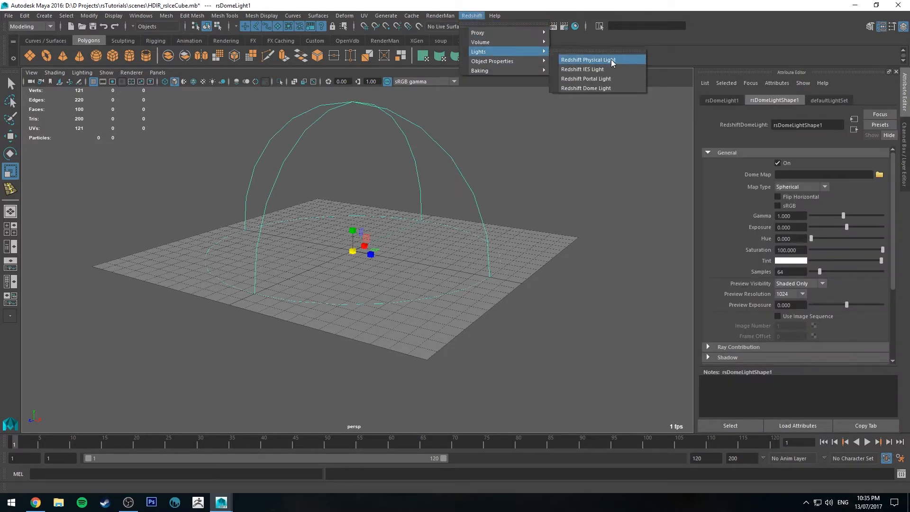
click(588, 59)
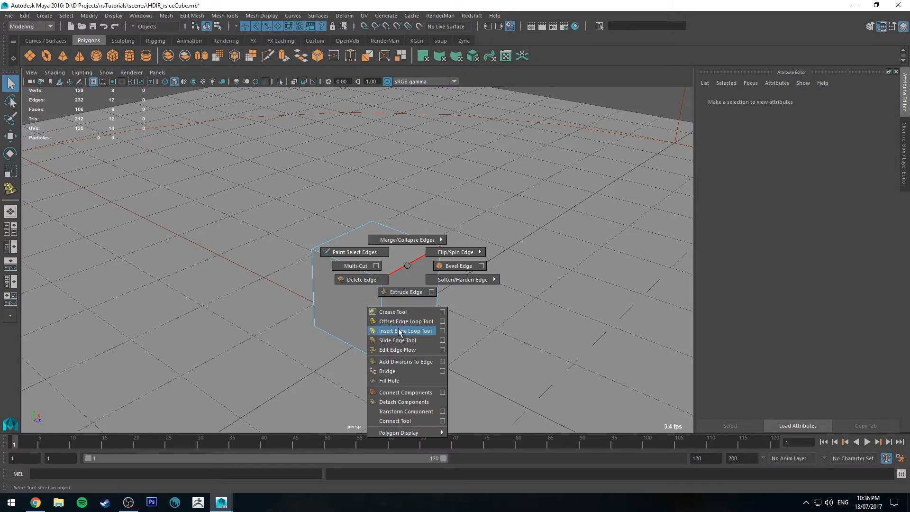
Step: Insert edge loops near the cube's edges, then stretch and reshape the rounded cube
click(405, 331)
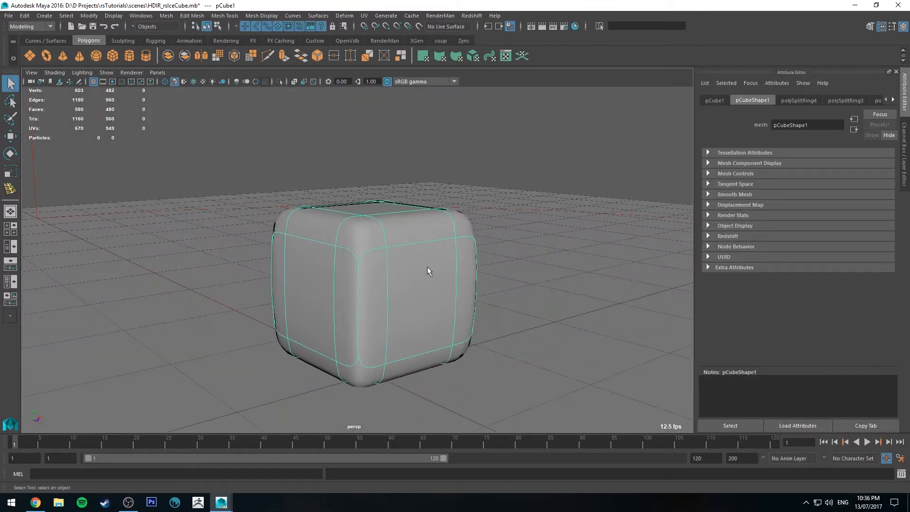
drag(429, 271, 386, 237)
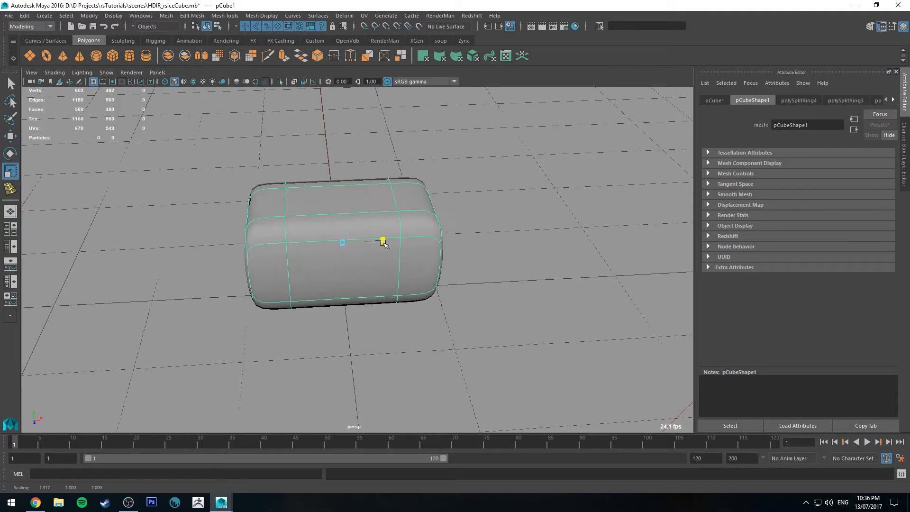
drag(383, 241, 426, 237)
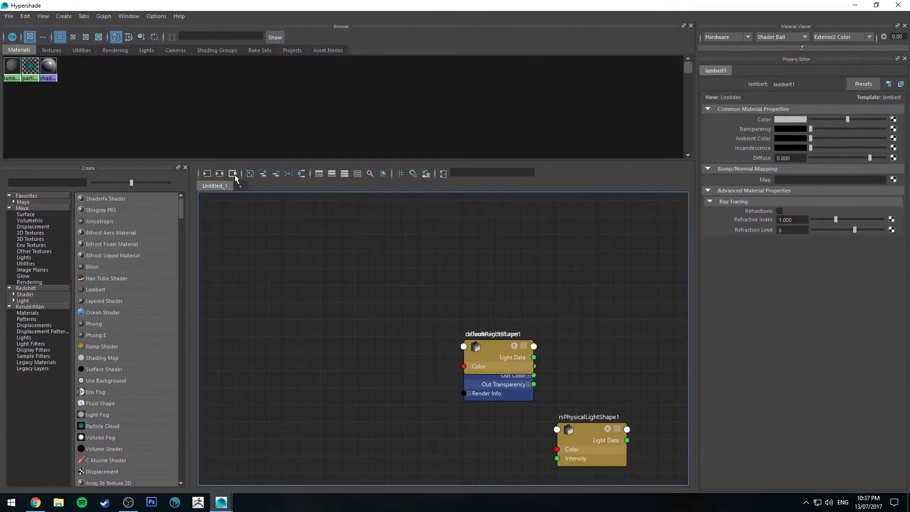
Step: Clear the Hypershade graph and create RedshiftMaterial rsIceCube with IOR 1.3
click(26, 289)
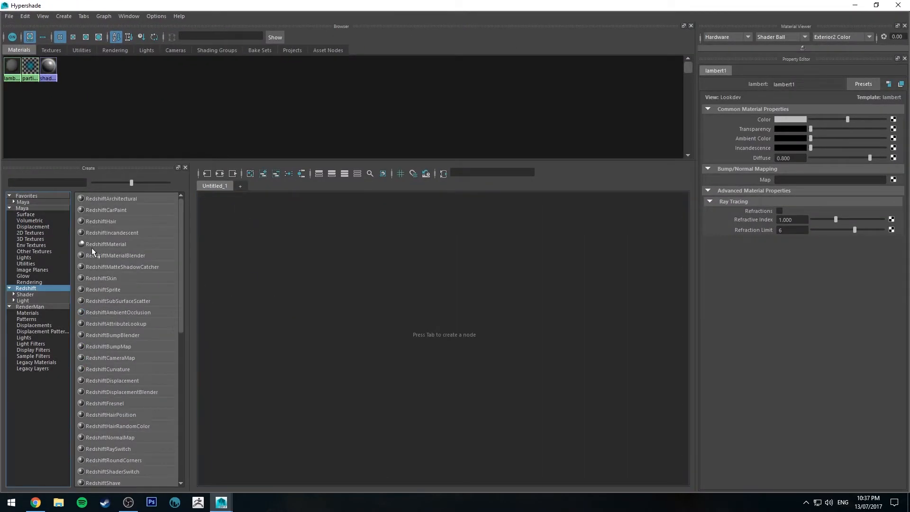
double_click(106, 244)
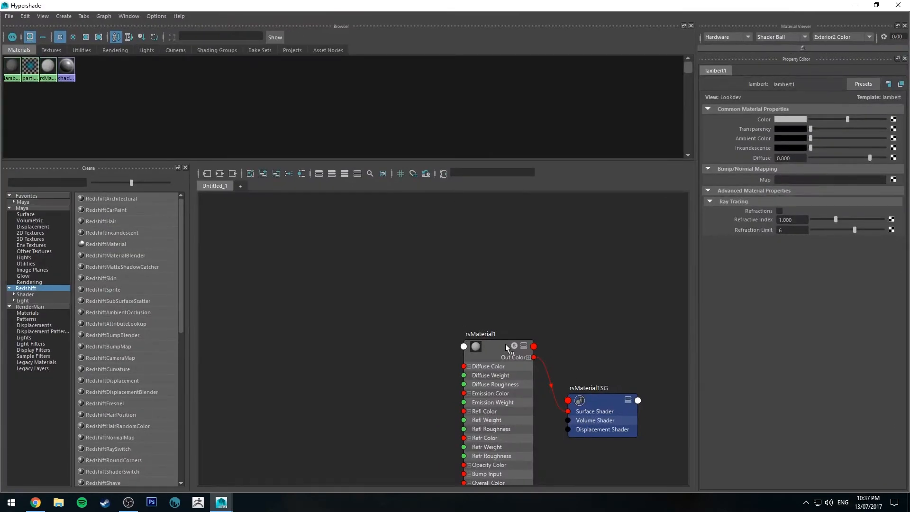
click(479, 333)
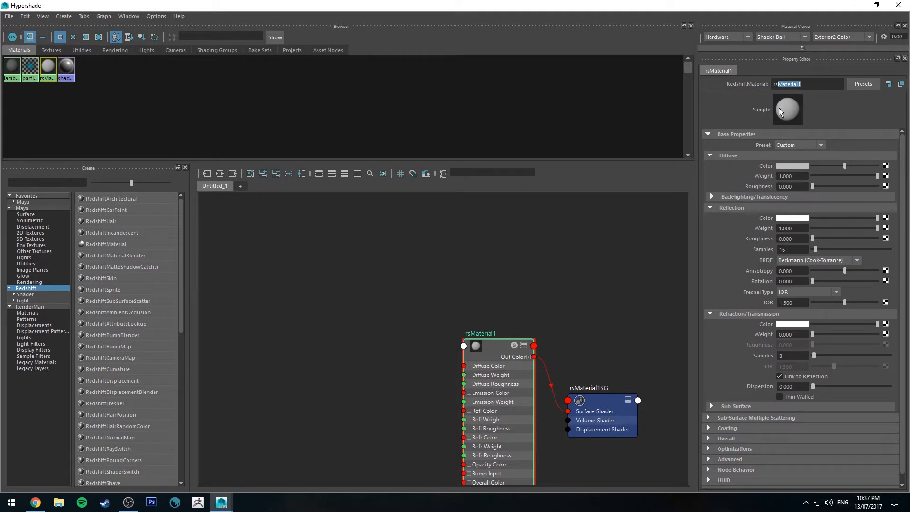
text(rsIceCube)
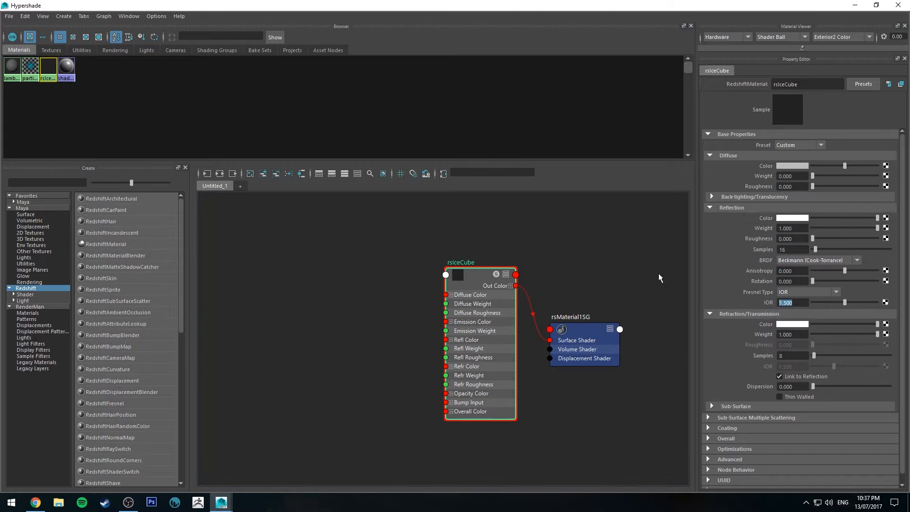
text(1.303)
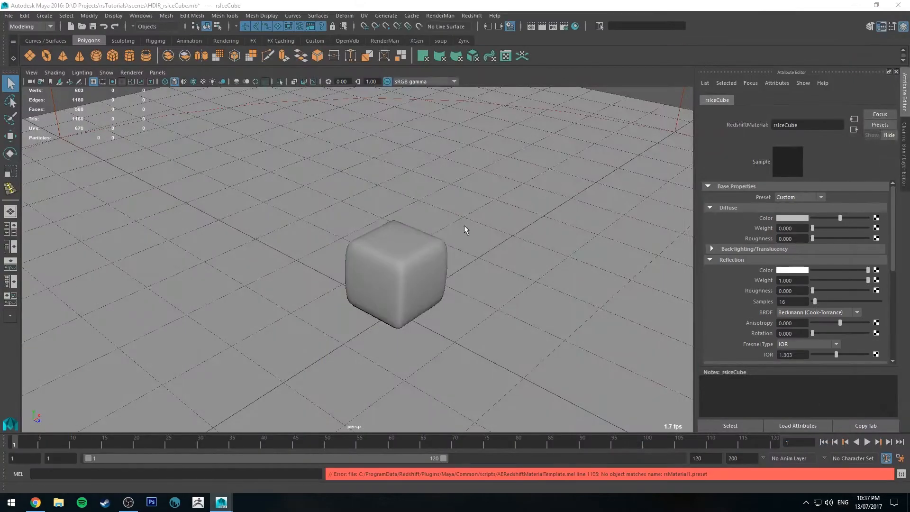
Step: Preview an IPR render, set the physical light Intensity Multiplier to 25, then close Render View
drag(465, 229, 481, 201)
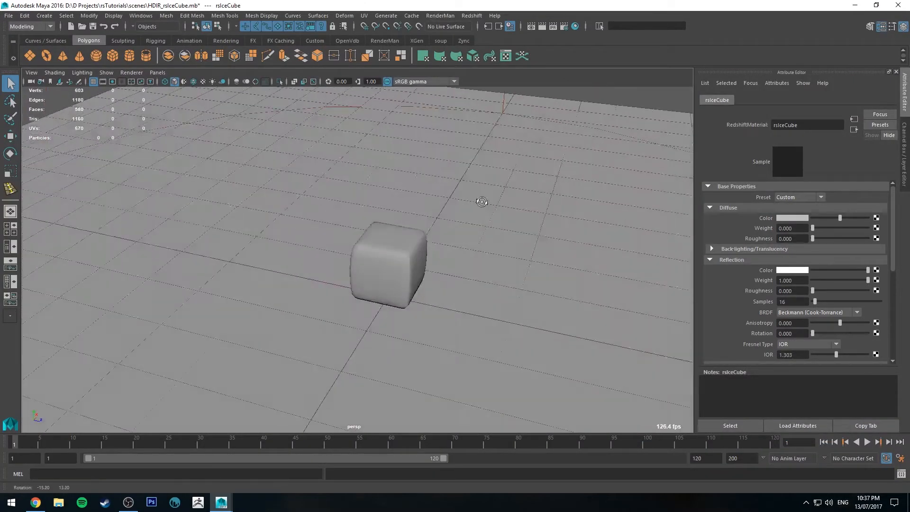
click(552, 26)
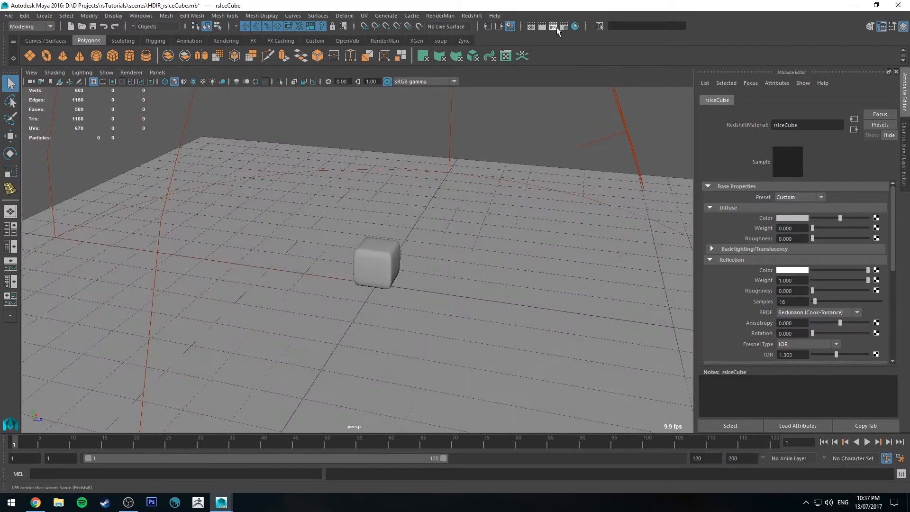
click(554, 26)
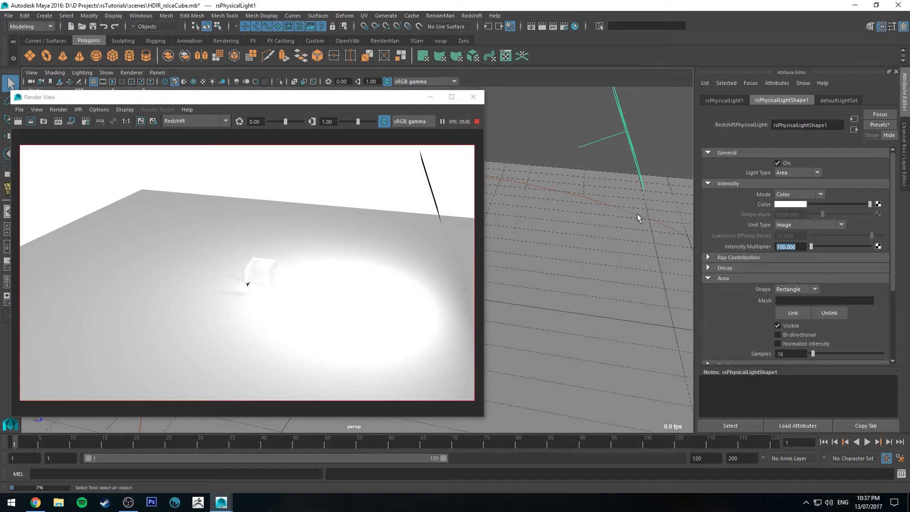
text(25.000)
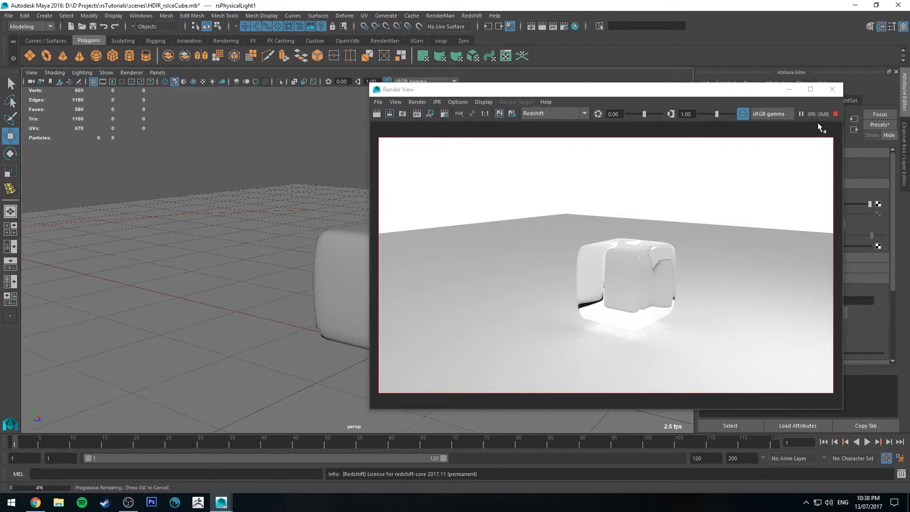
click(832, 89)
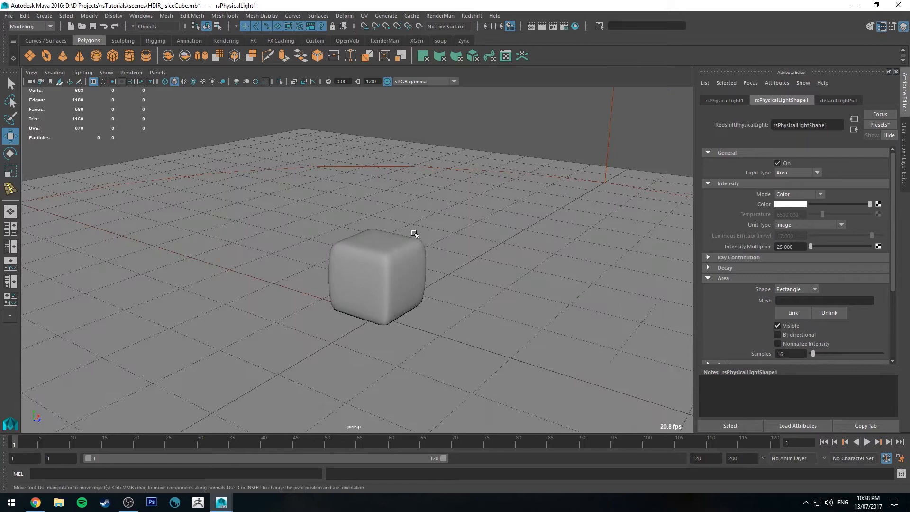
Step: Select pCube1 and expand the Redshift section in its pCubeShape1 attributes
drag(415, 233, 362, 242)
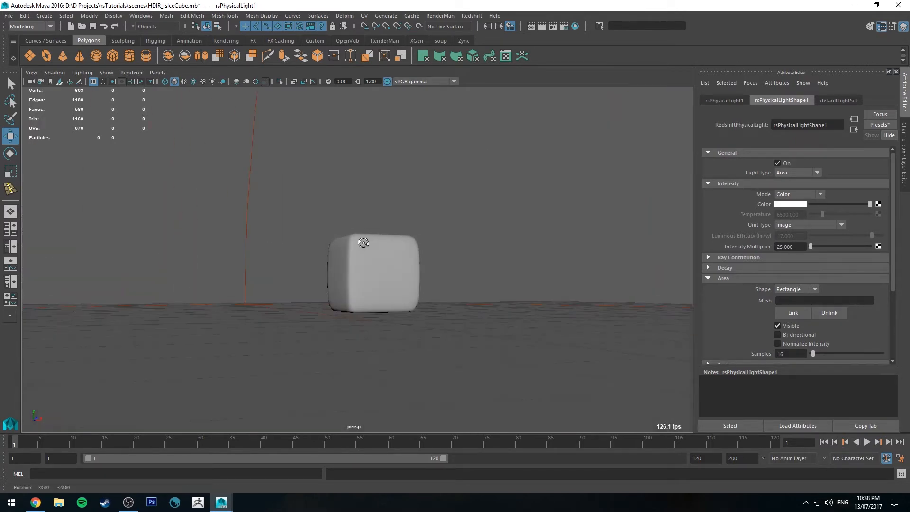
click(372, 273)
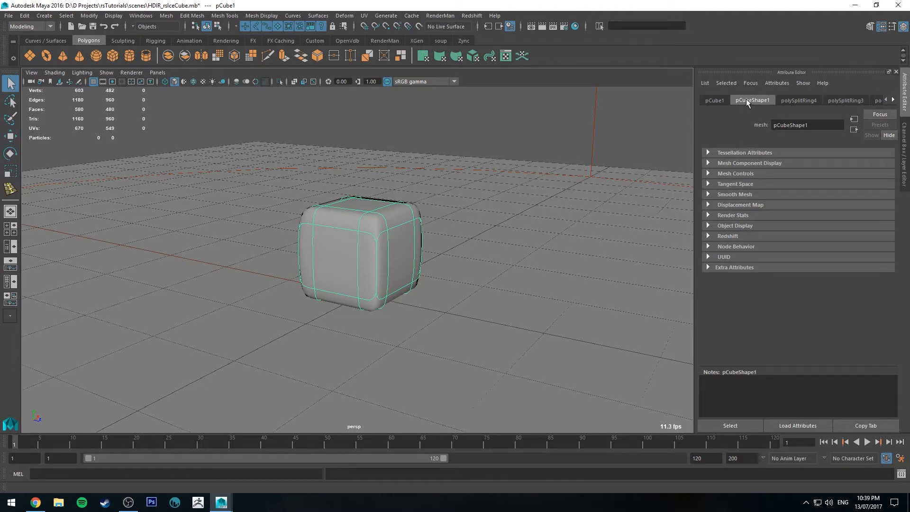
click(727, 235)
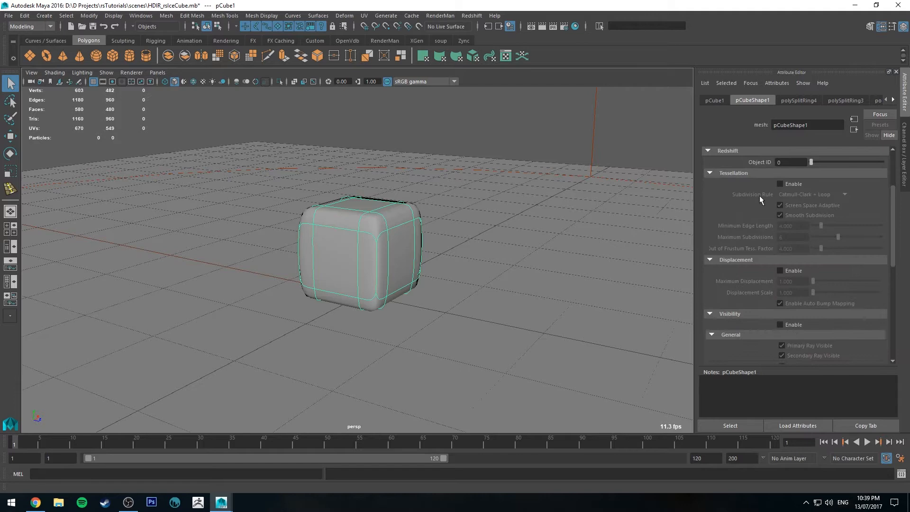
click(780, 183)
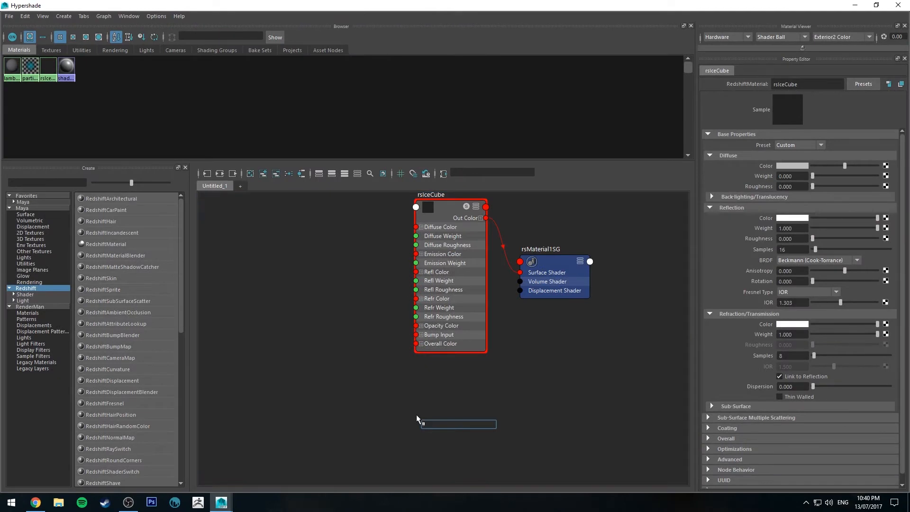
Step: Connect fractal1 to rsDisplacement1's TexMap and set Map Encoding to Height Field
text(Redshift)
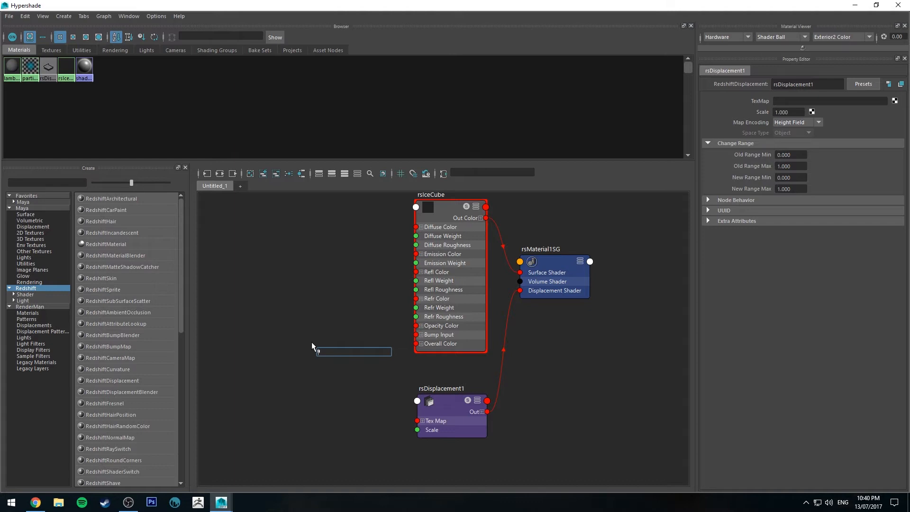
text(fractal)
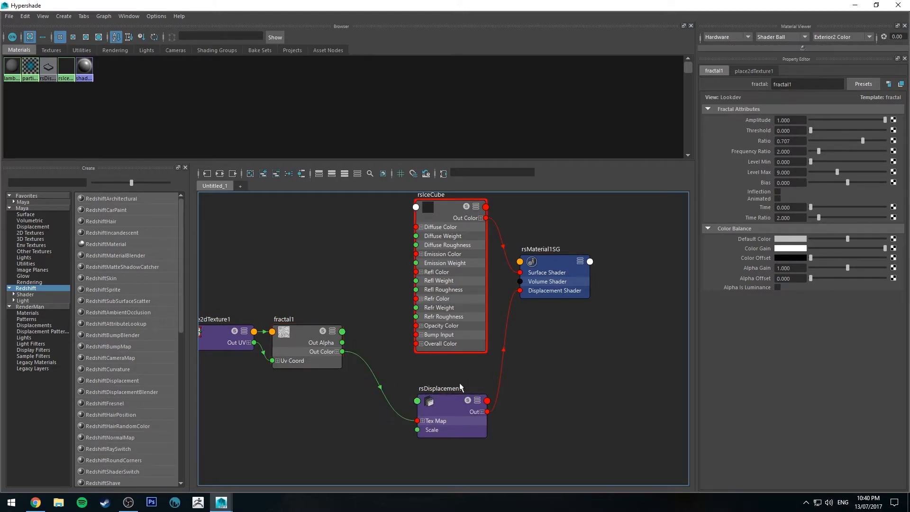
click(305, 319)
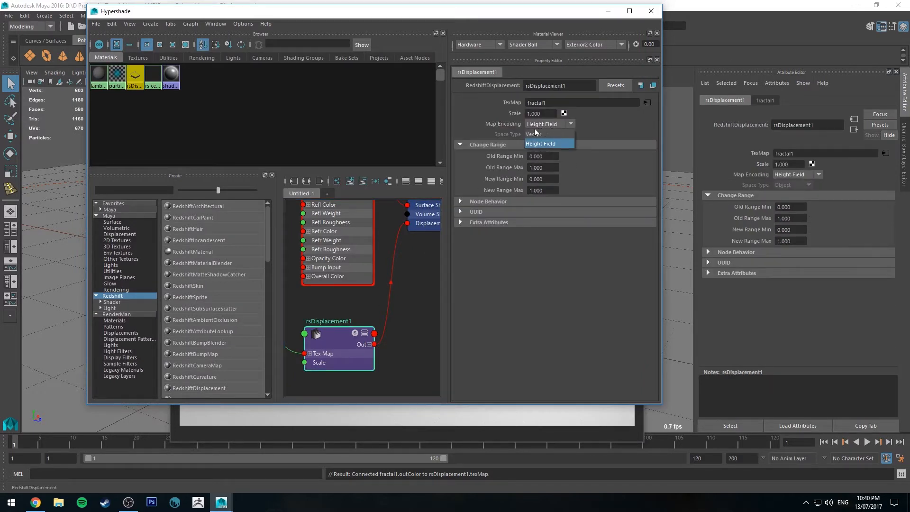
click(541, 143)
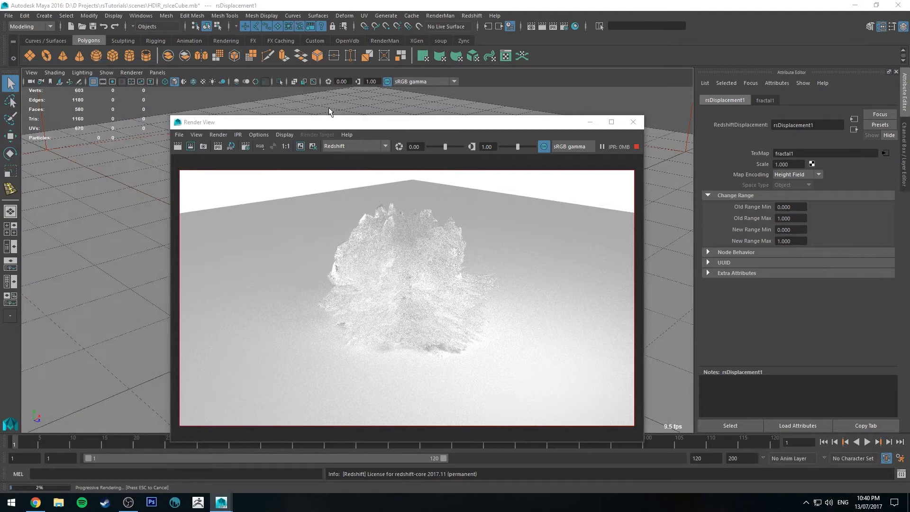
Step: Move the Render View aside and set rsDisplacement1's Scale to 0.100, then 0.050
drag(329, 122, 132, 106)
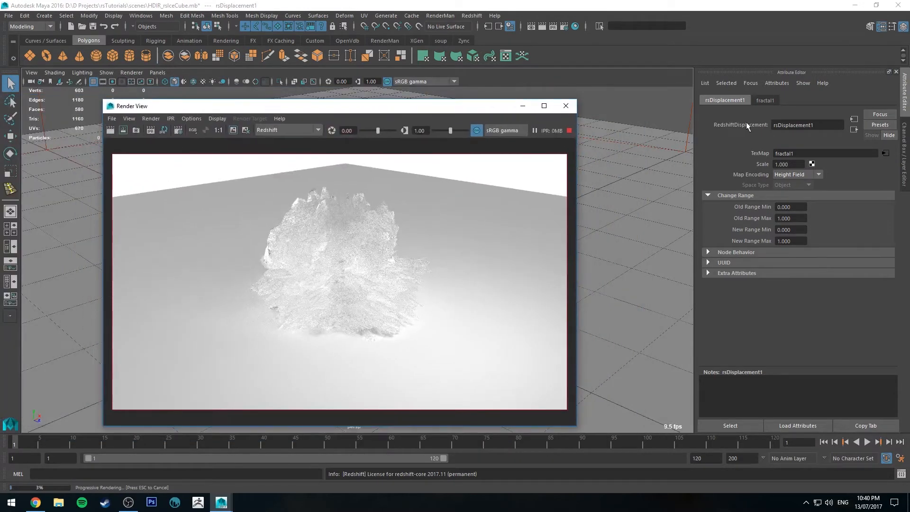
mouse_move(730, 178)
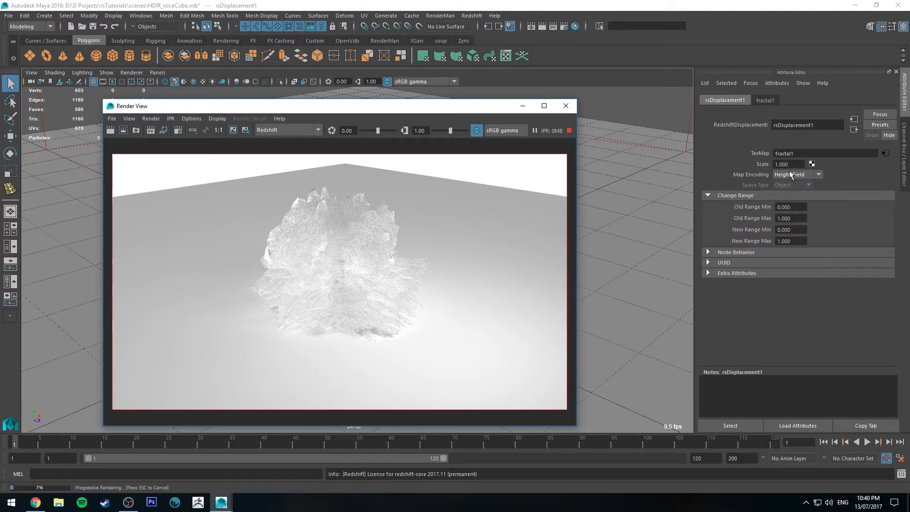
text(0.100)
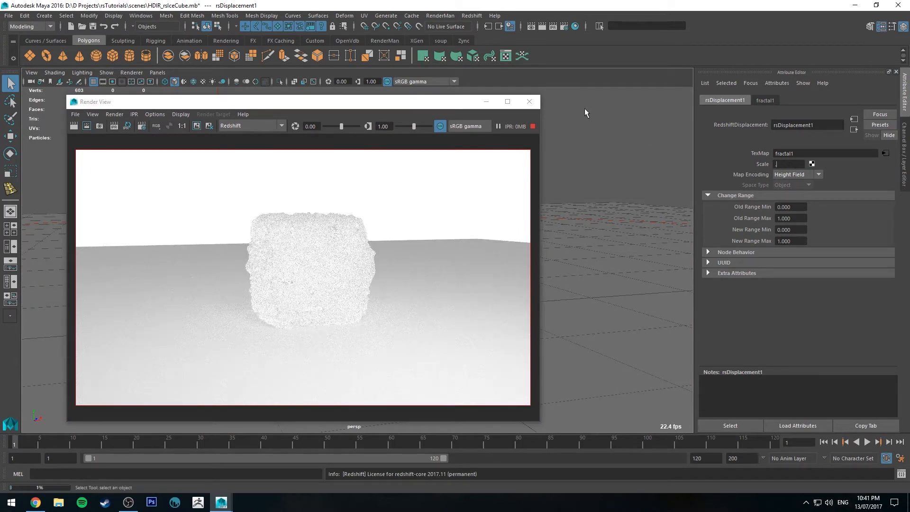
text(0.050)
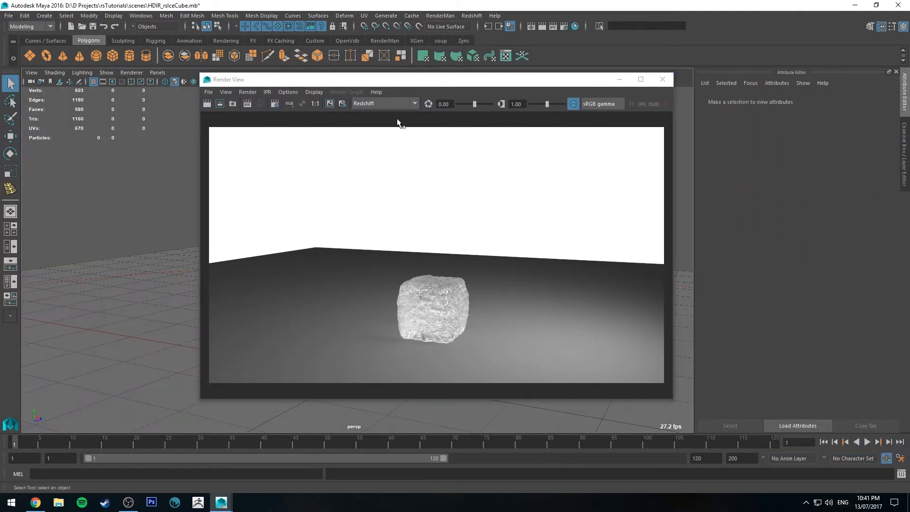
click(259, 103)
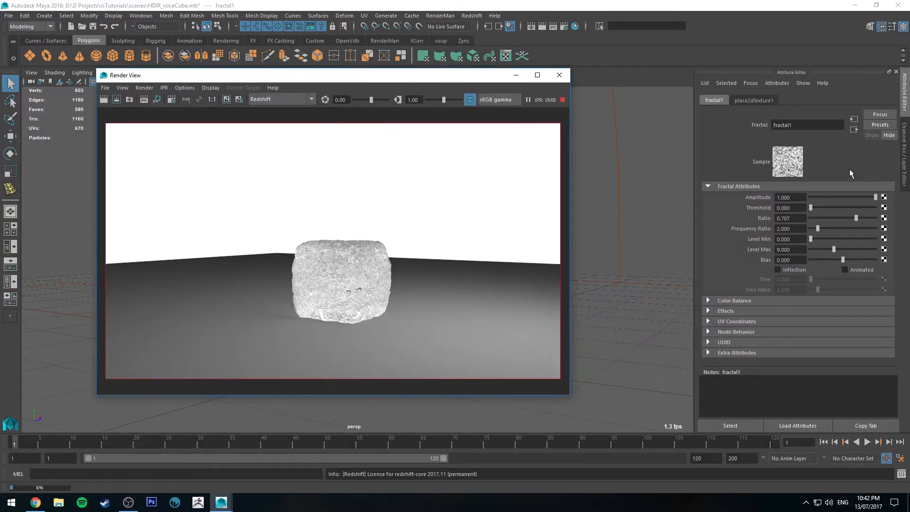
Step: Lower fractal1's Amplitude to about 0.72 and its Ratio; set Frequency Ratio 1.5, Level Max 6
drag(876, 197, 864, 197)
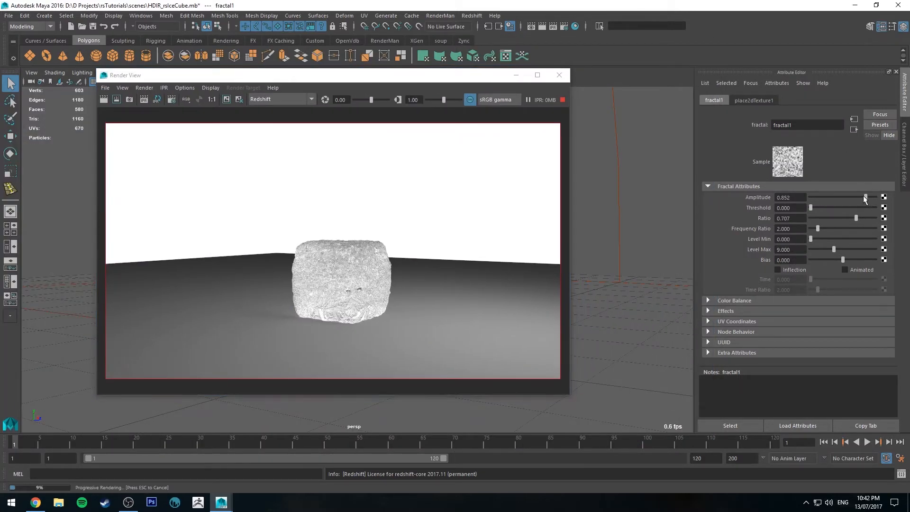
drag(864, 197, 853, 197)
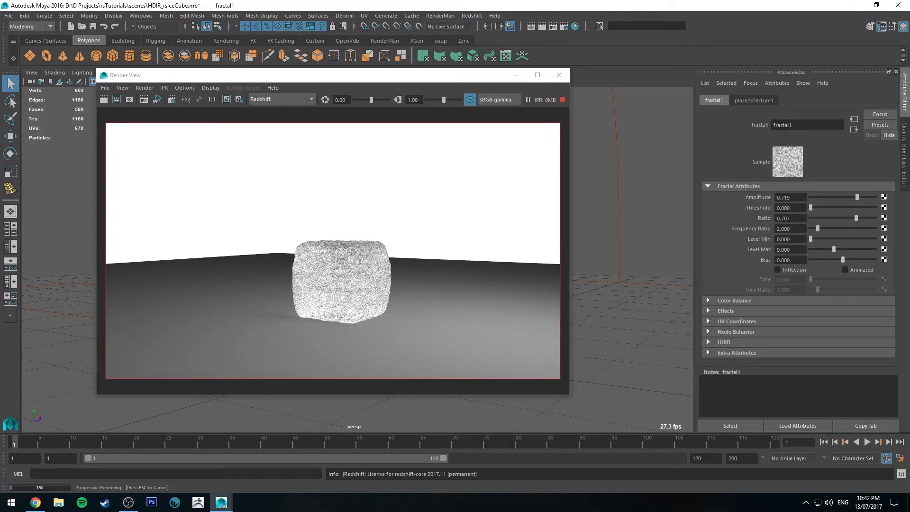
drag(816, 207, 828, 207)
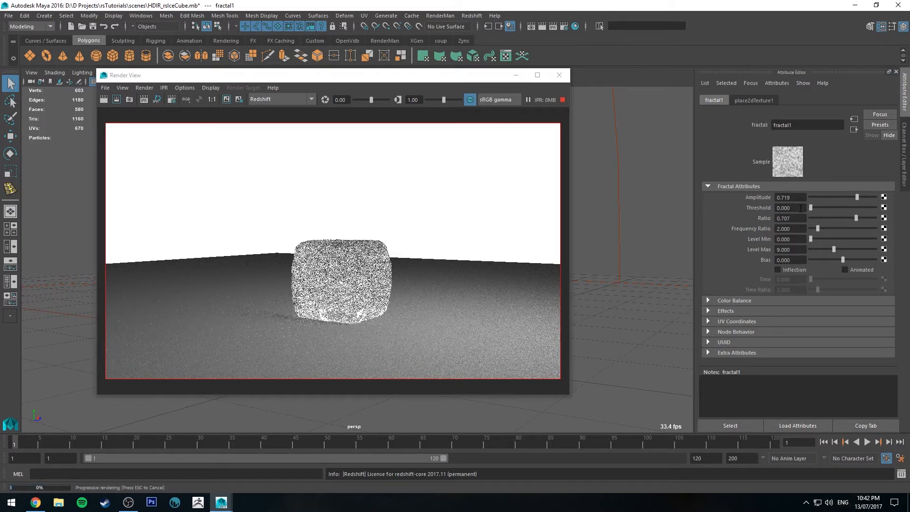
drag(856, 218, 836, 218)
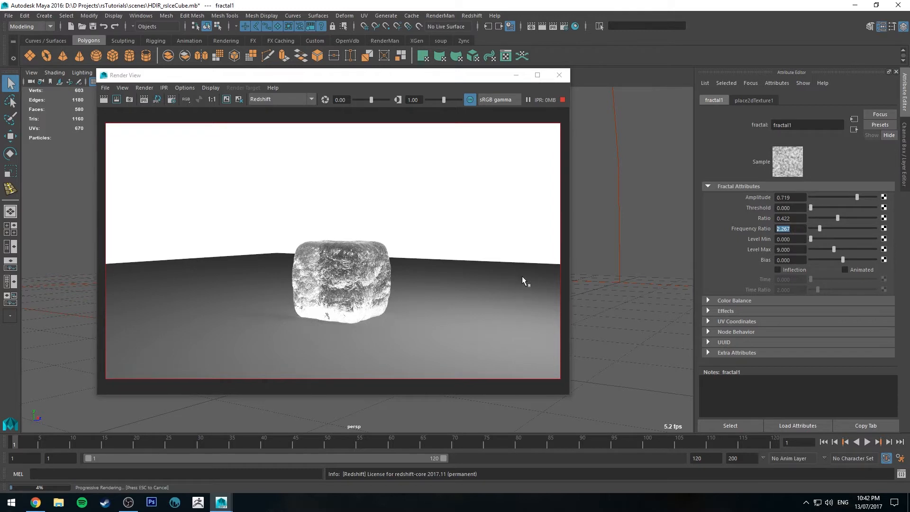
text(1.500)
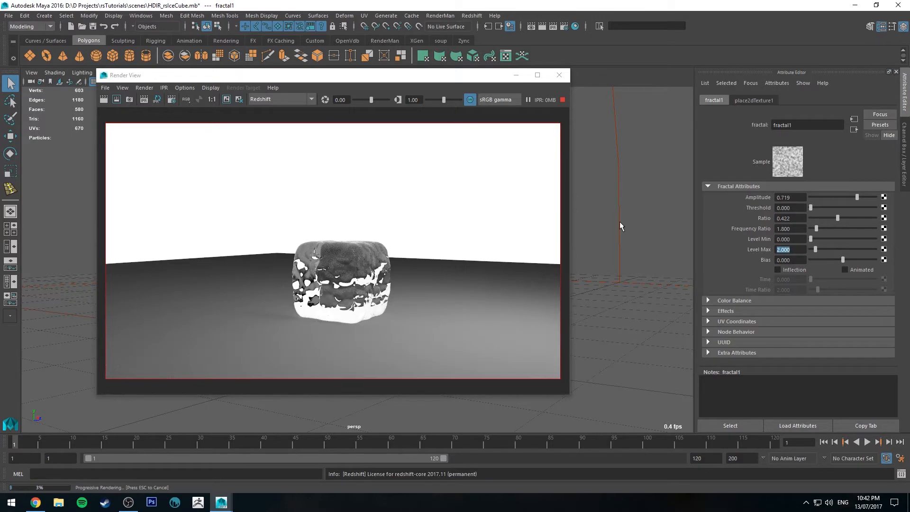
text(6.000)
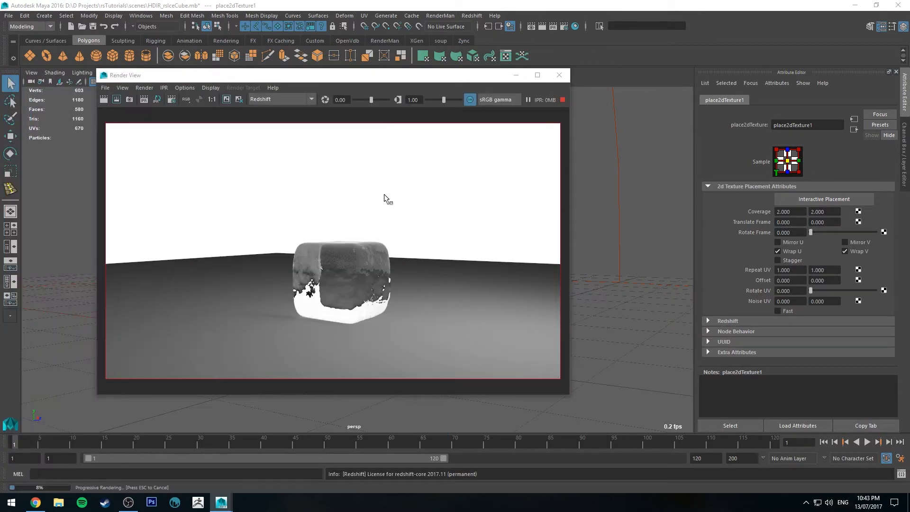
Step: Back in fractal1, set Amplitude near 0.70, Level Max 0, and nudge the Ratio slider
click(713, 100)
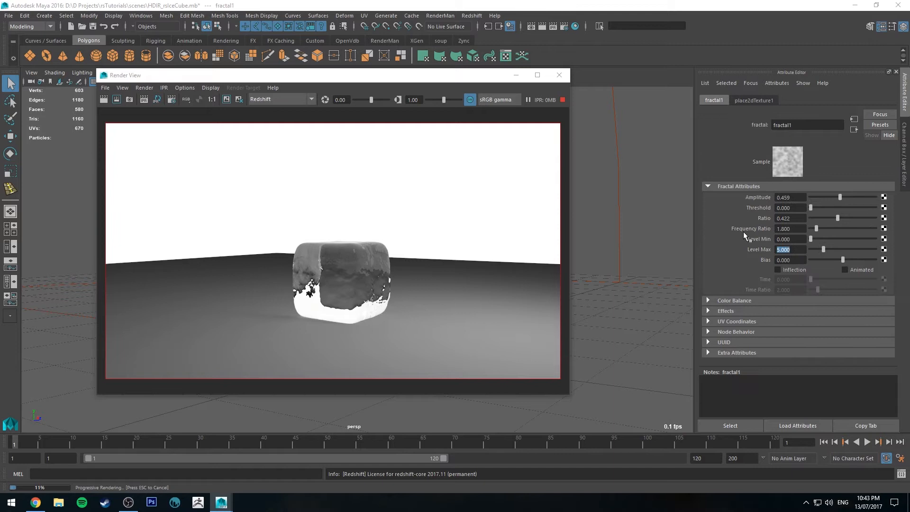
mouse_move(587, 228)
text(8.000)
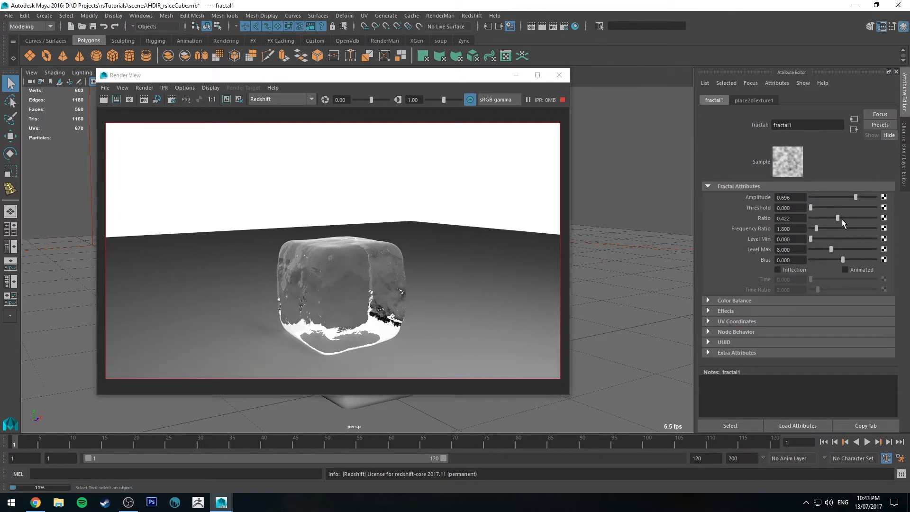
drag(838, 218, 851, 217)
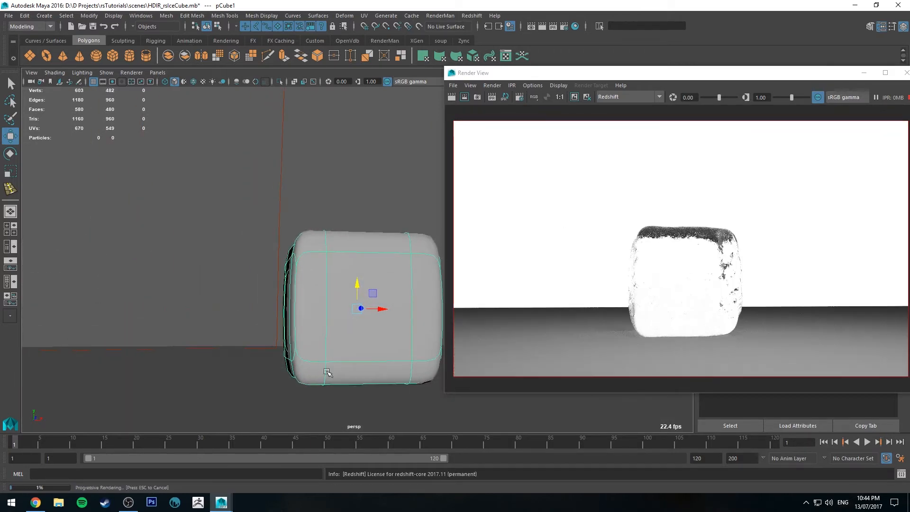
mouse_move(321, 274)
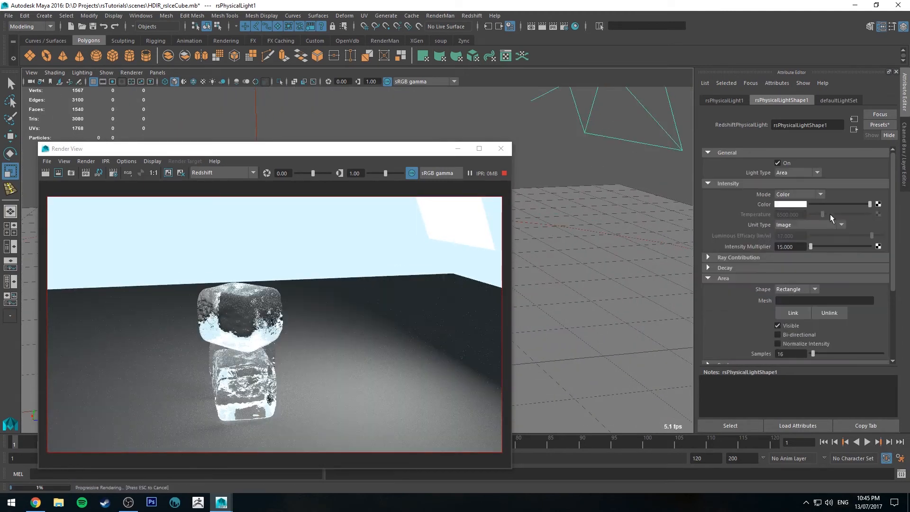
Step: Set up a Redshift area light with Intensity Multiplier 15 above the cubes
click(807, 204)
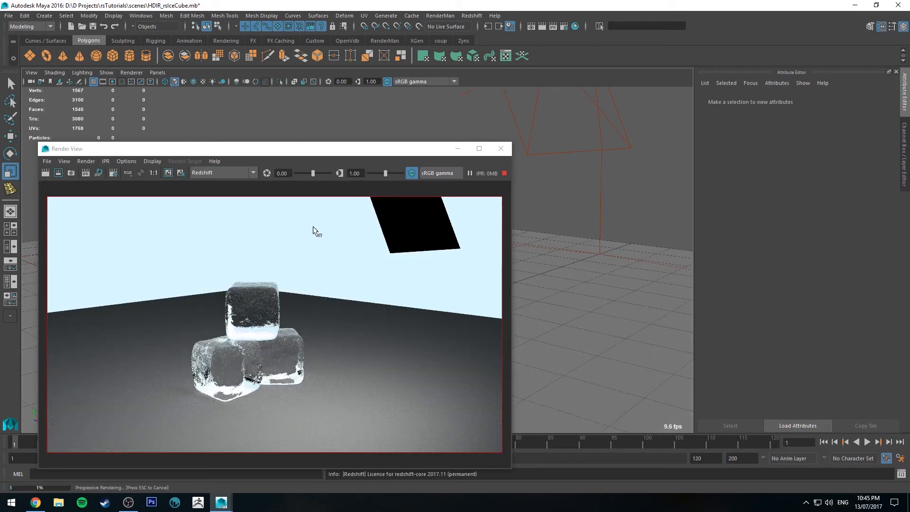
click(504, 173)
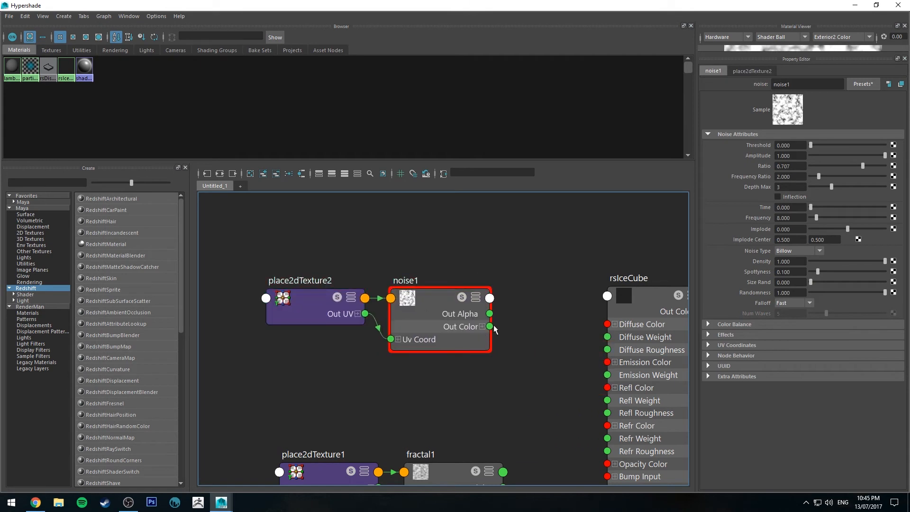
Step: Connect noise1's Out Color to the rsIceCube material's Diffuse Color
drag(489, 326, 607, 324)
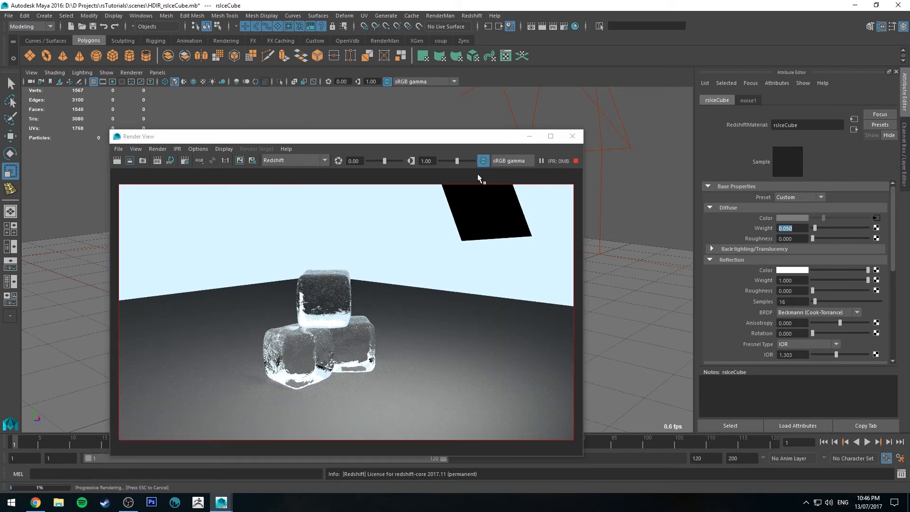
Step: Set the rsIceCube Diffuse Weight to 0.100
text(0.100)
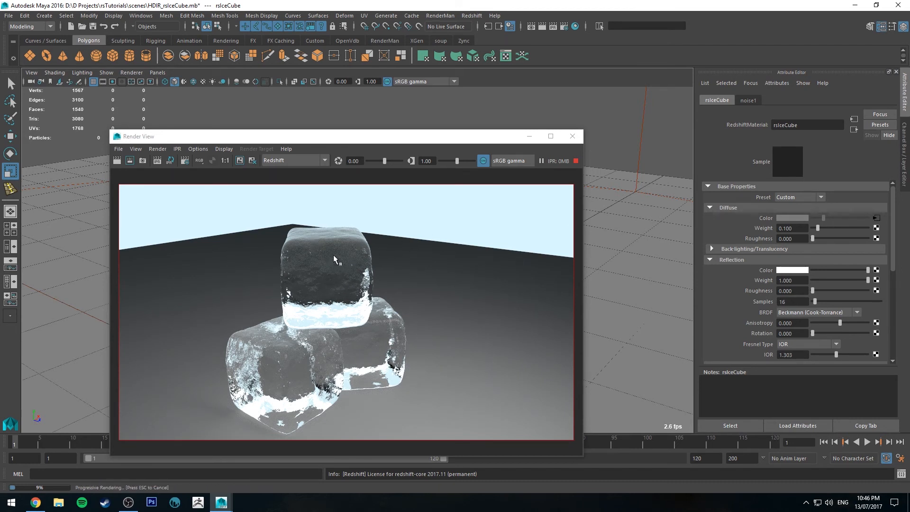
mouse_move(334, 318)
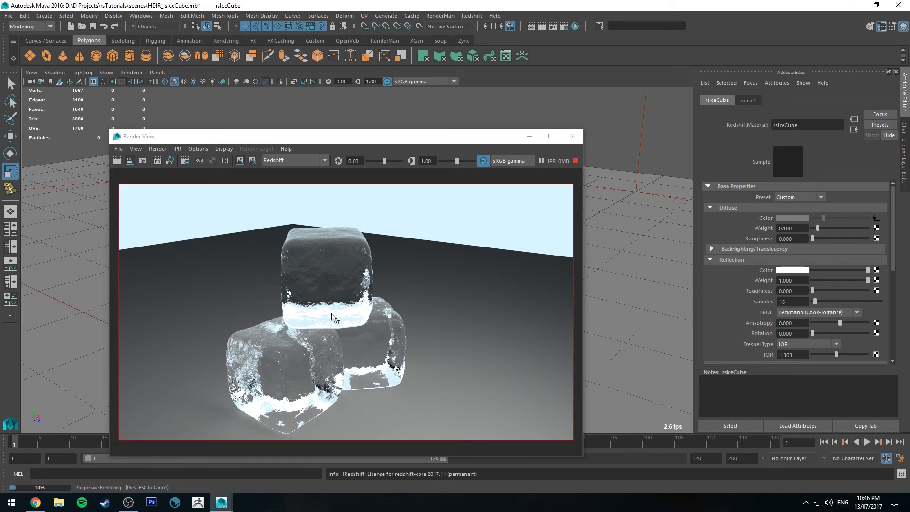
mouse_move(376, 304)
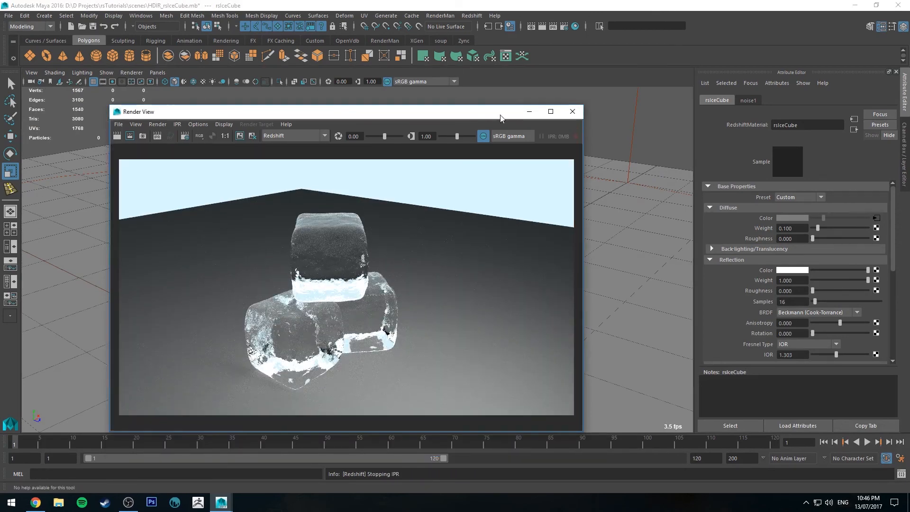
Step: Close the Render View window to return to the stacked-cube viewport
click(572, 111)
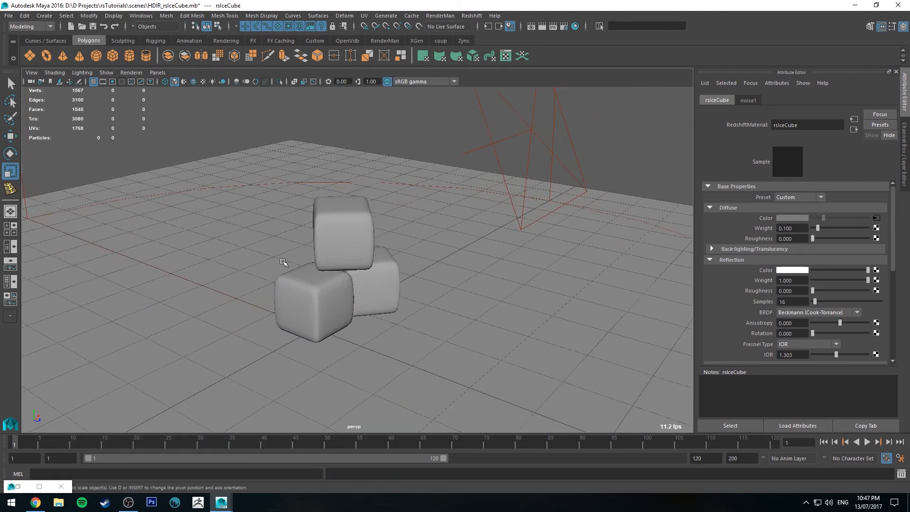
mouse_move(263, 311)
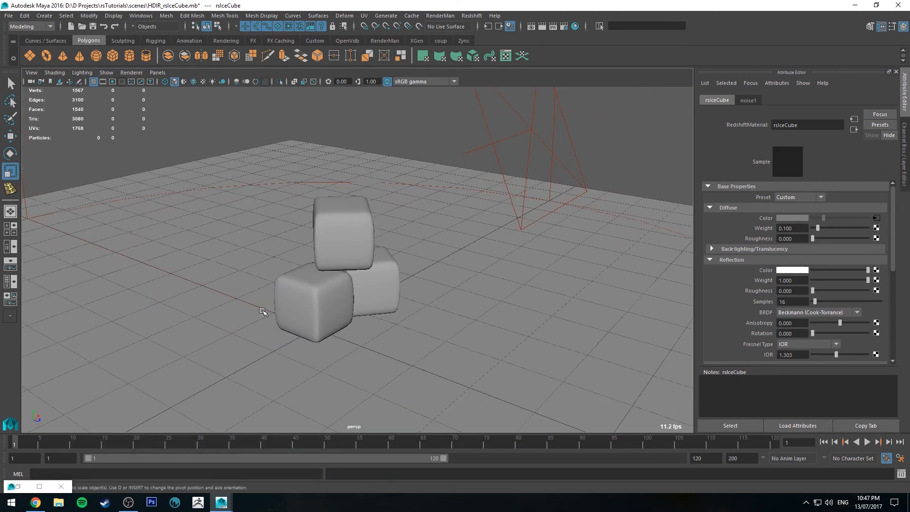